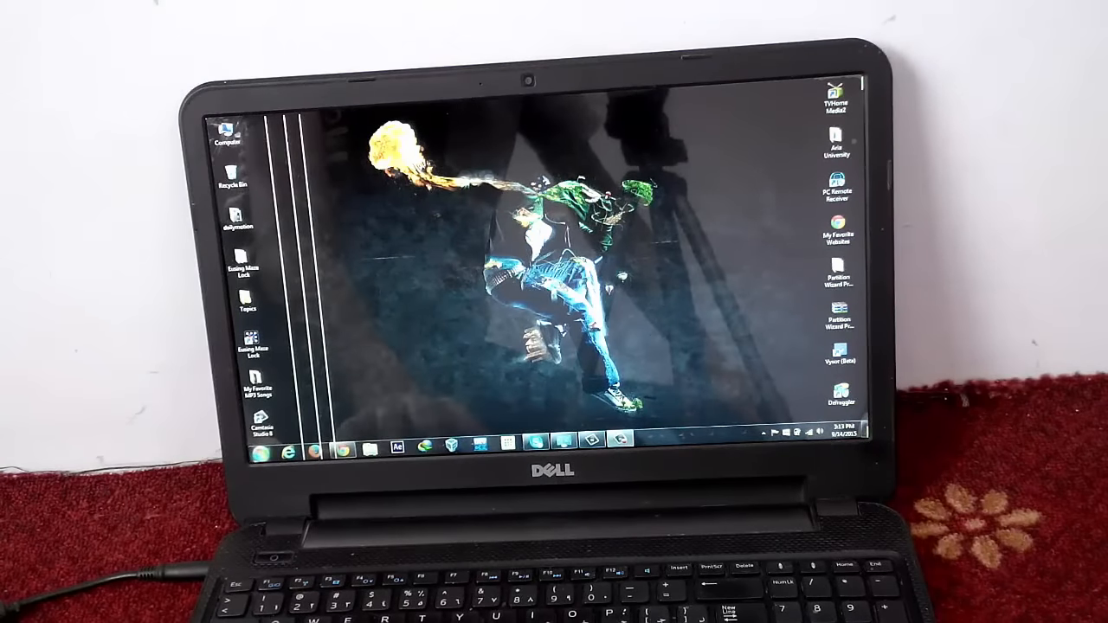
- Choose Connect to PC from the side menu and search for nearby computers
{"action": "left_click", "coordinate": [264, 453]}
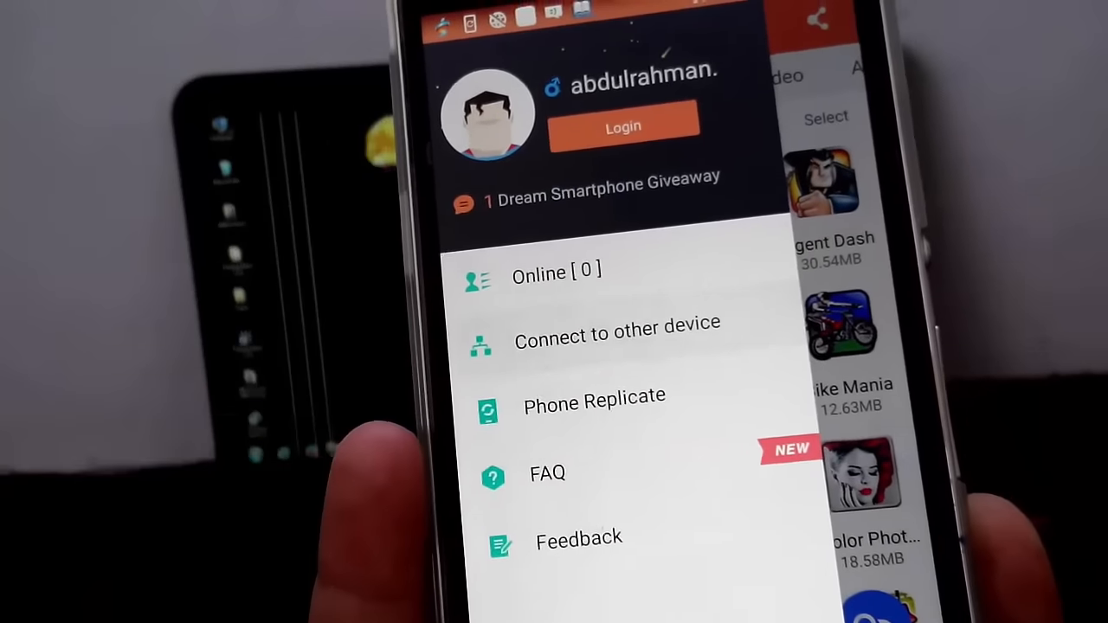
{"action": "left_click", "coordinate": [617, 336]}
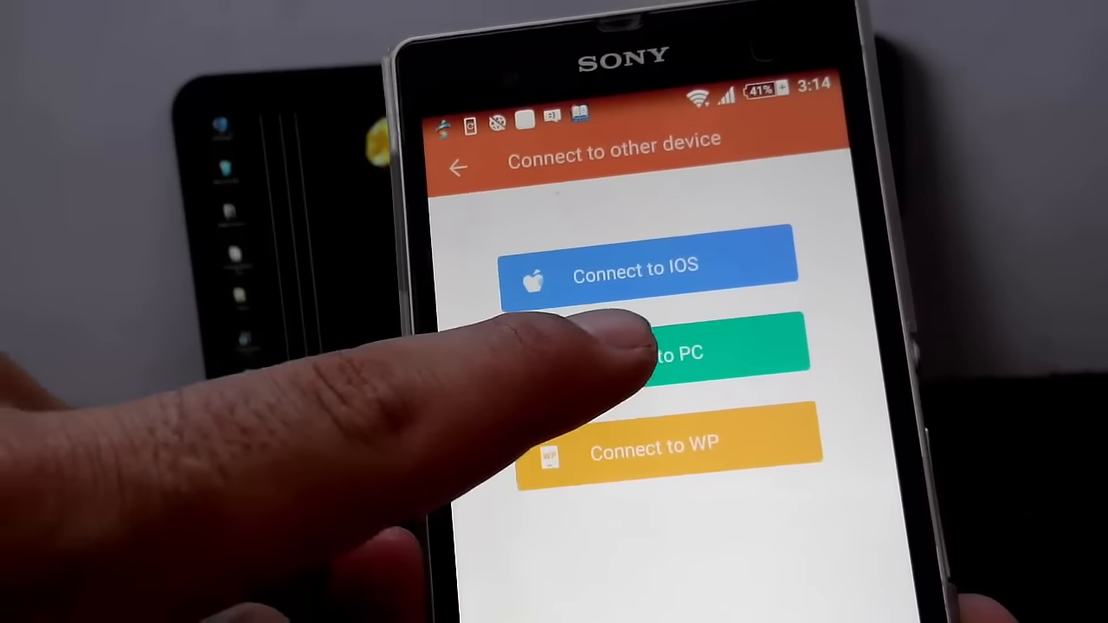
{"action": "left_click", "coordinate": [666, 350]}
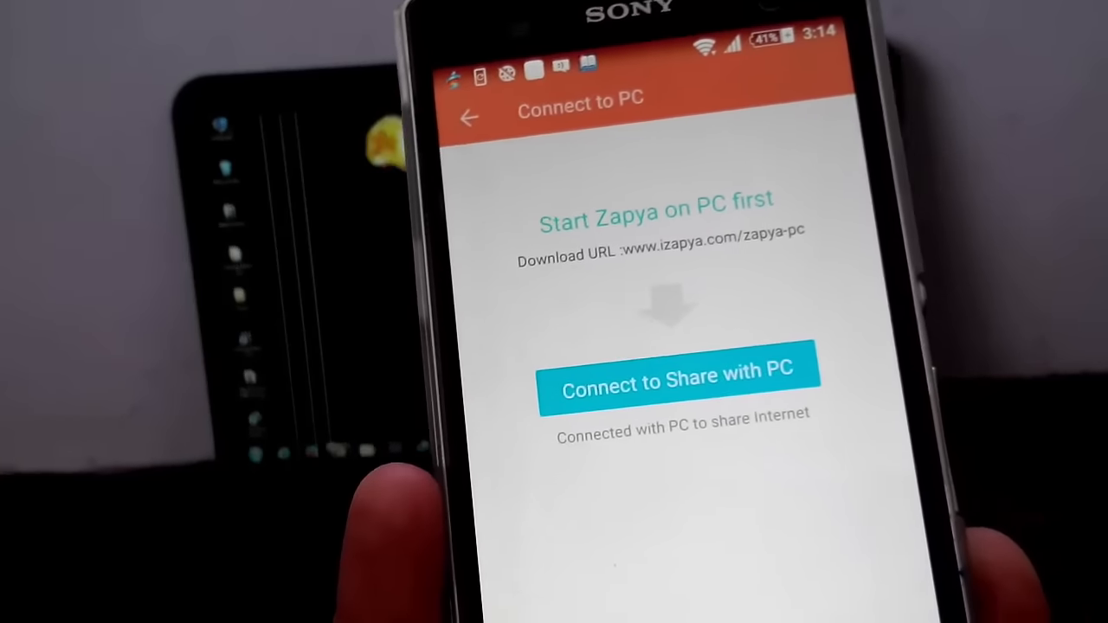
{"action": "left_click", "coordinate": [677, 385]}
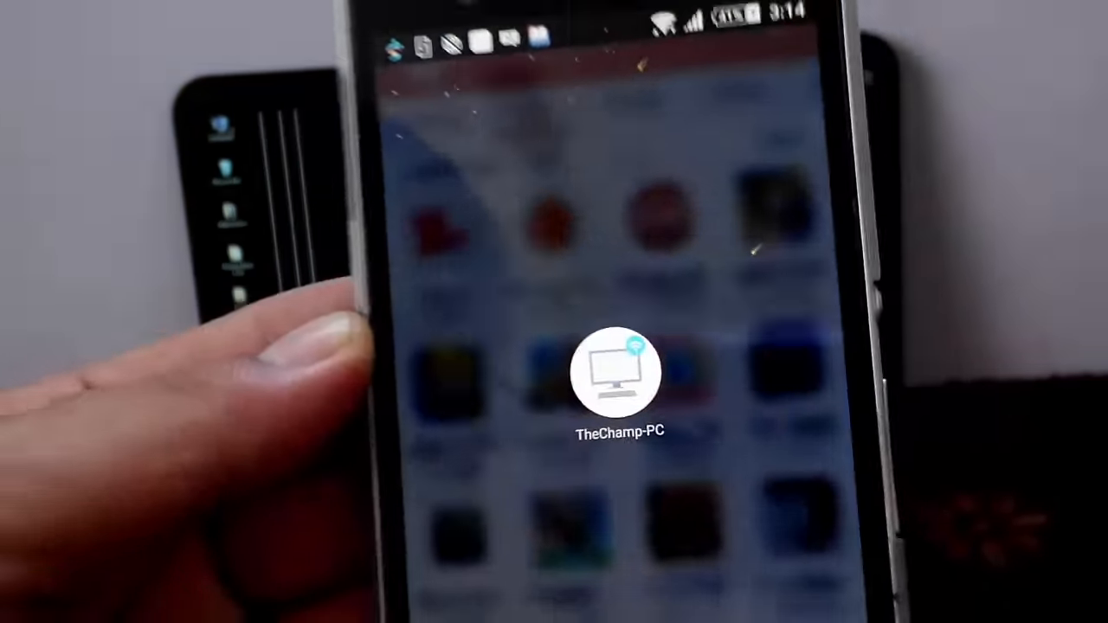
- Connect to TheChamp-PC and scroll the phone's audio song list
{"action": "left_click", "coordinate": [617, 372]}
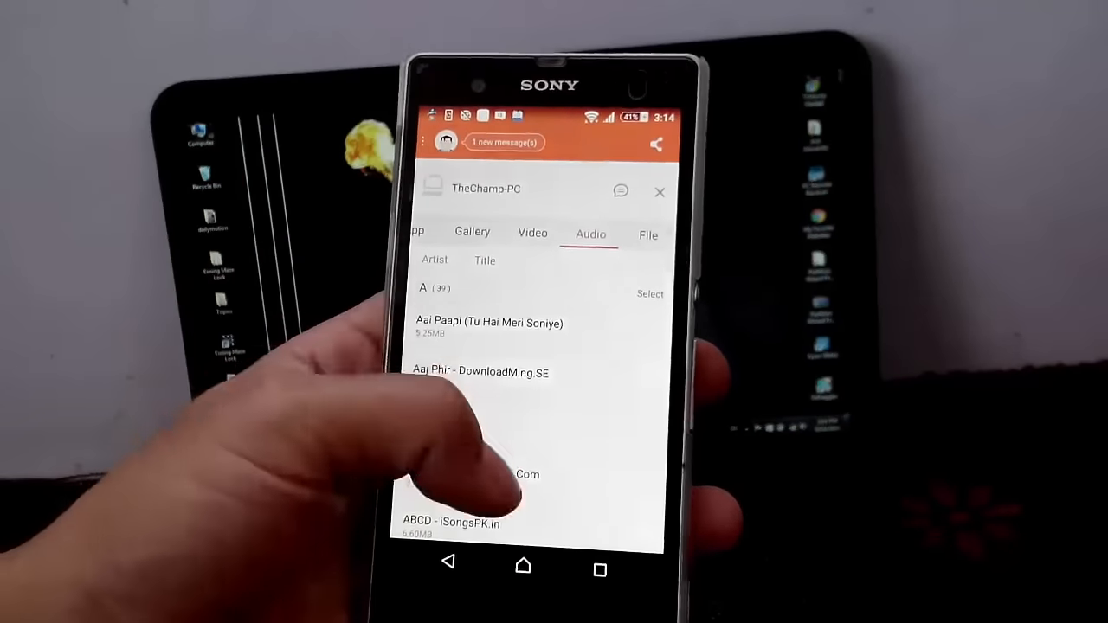
{"action": "scroll", "scroll_direction": "down", "scroll_amount": 3}
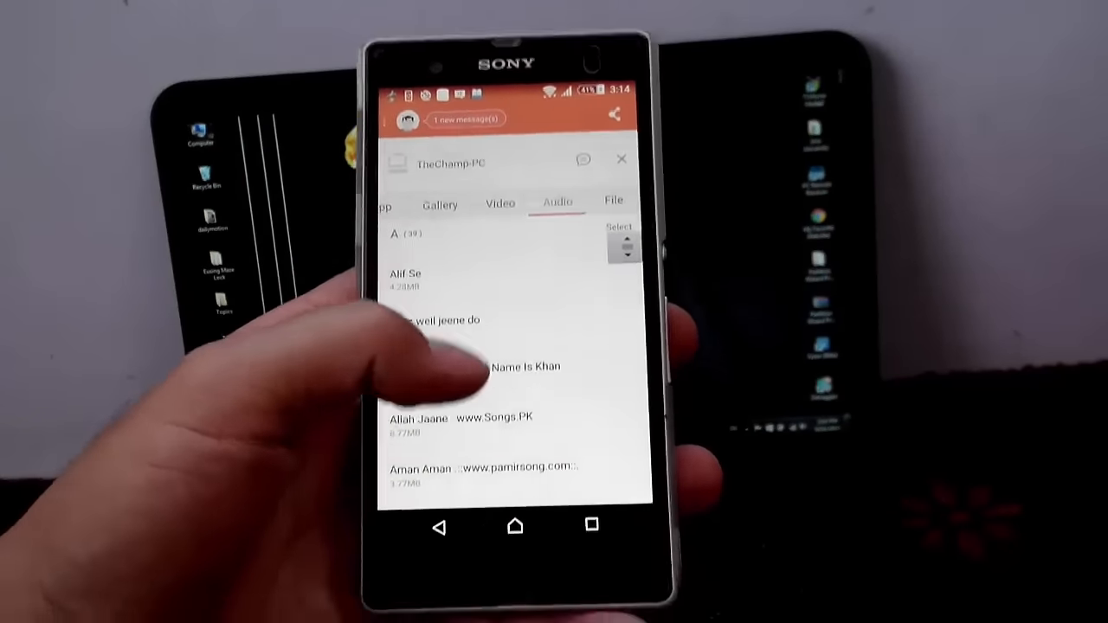